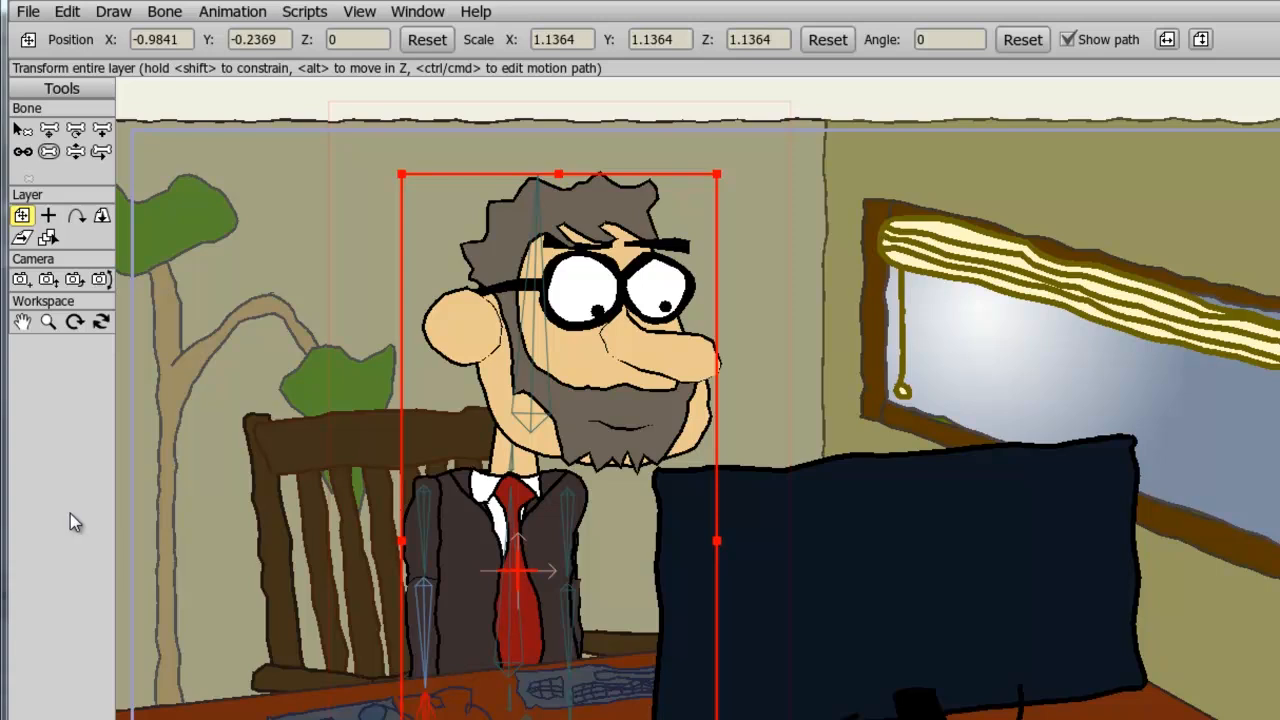
mouse_move(584, 408)
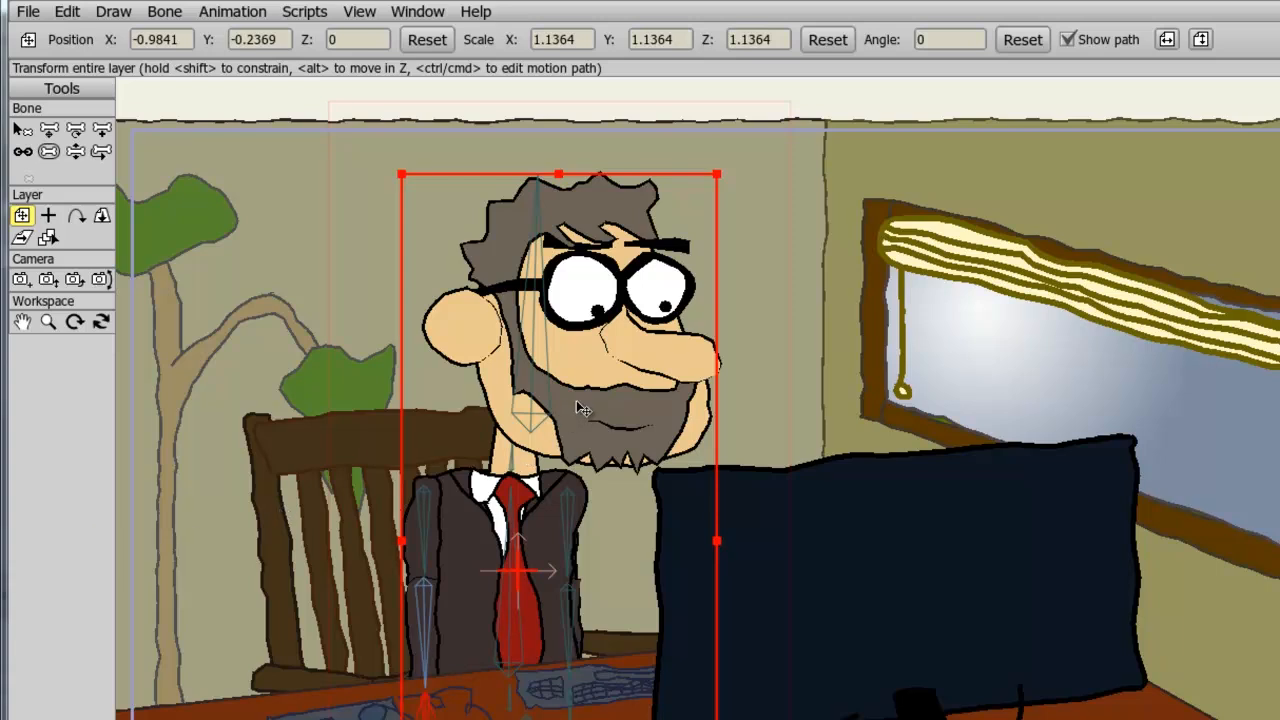
Step: Move the office worker's layer slightly left and down and enter an exact Position X value
left_click_drag(580, 400, 600, 424)
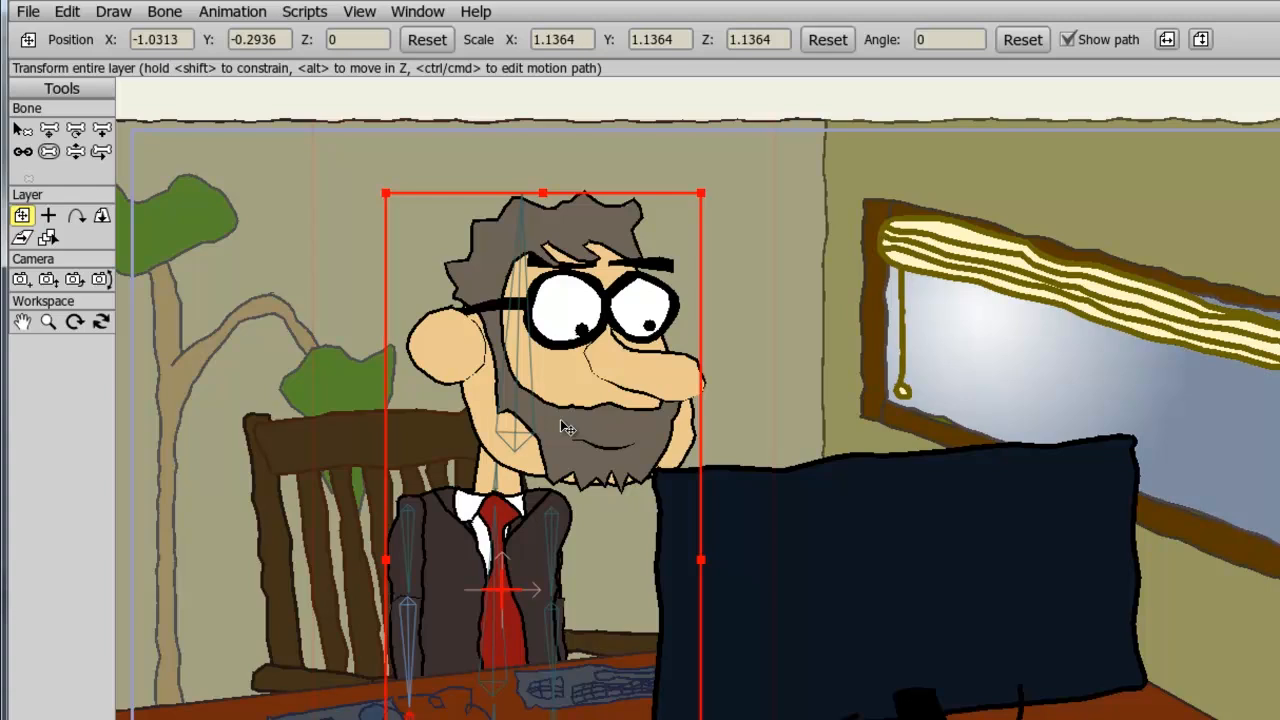
mouse_move(736, 320)
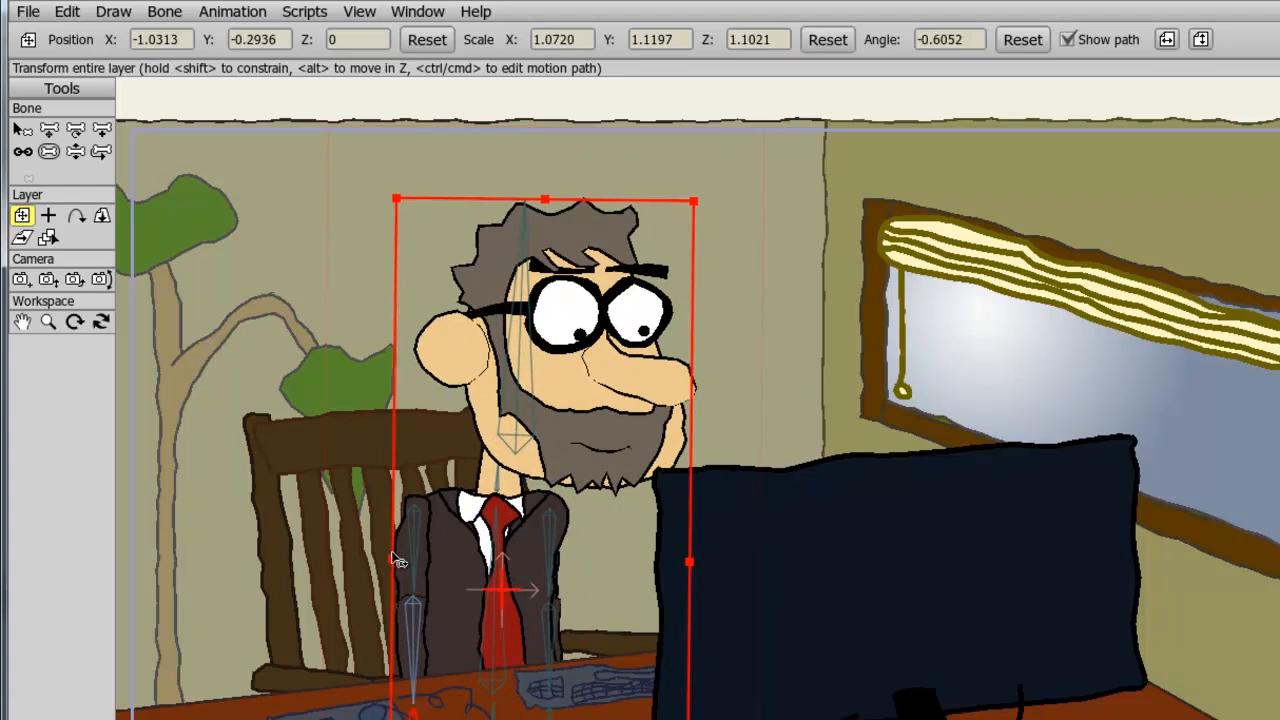
left_click(160, 40)
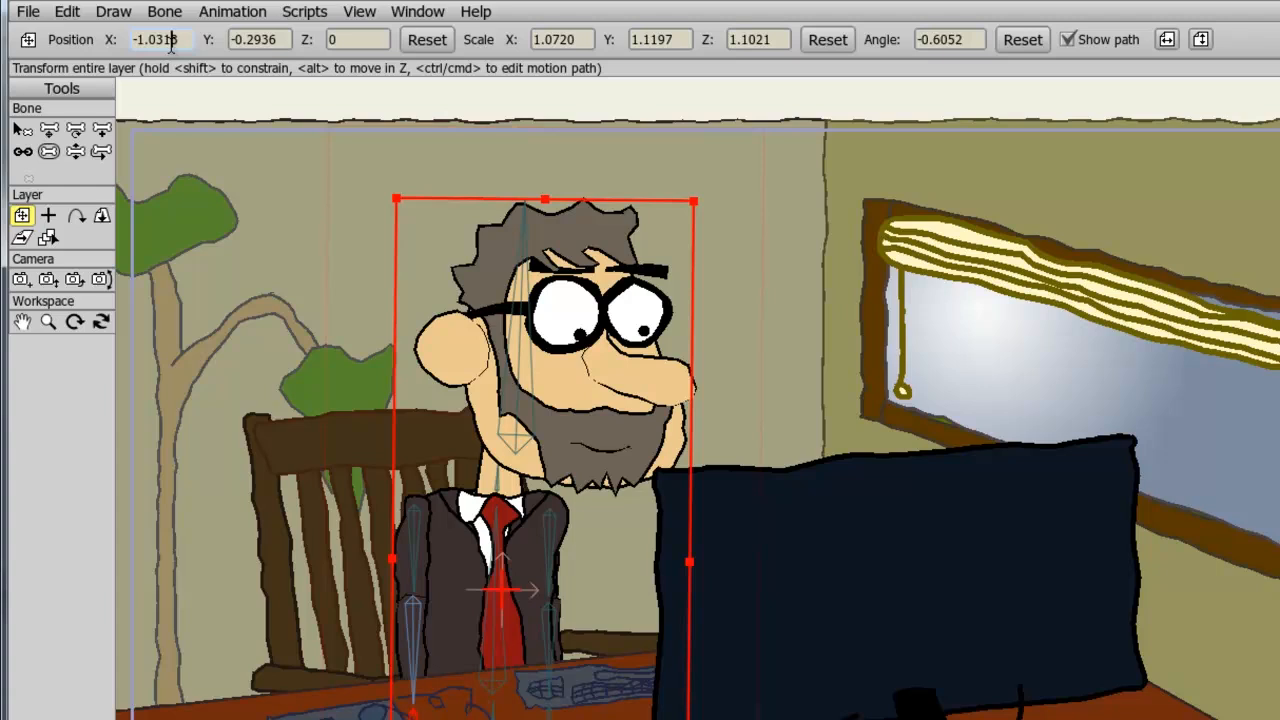
left_click(426, 40)
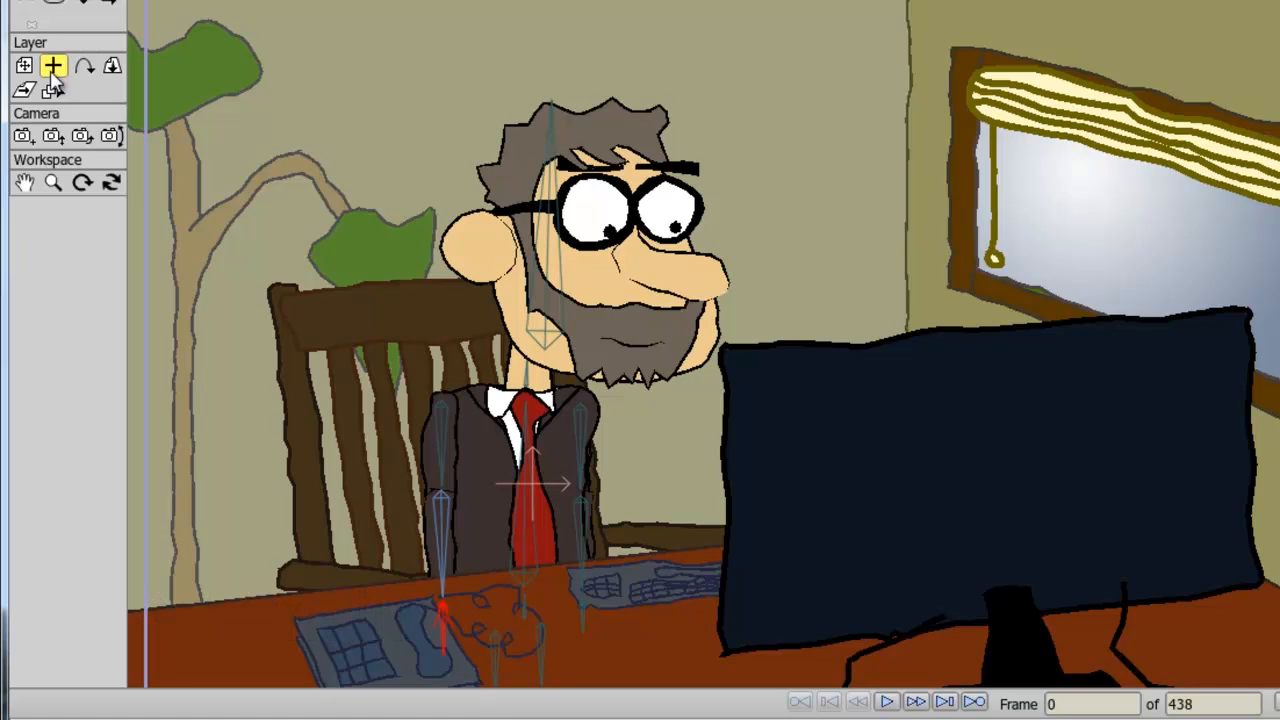
Step: Place the layer origin at the top of his head and swing-rotate him around it, then back upright
left_click(24, 64)
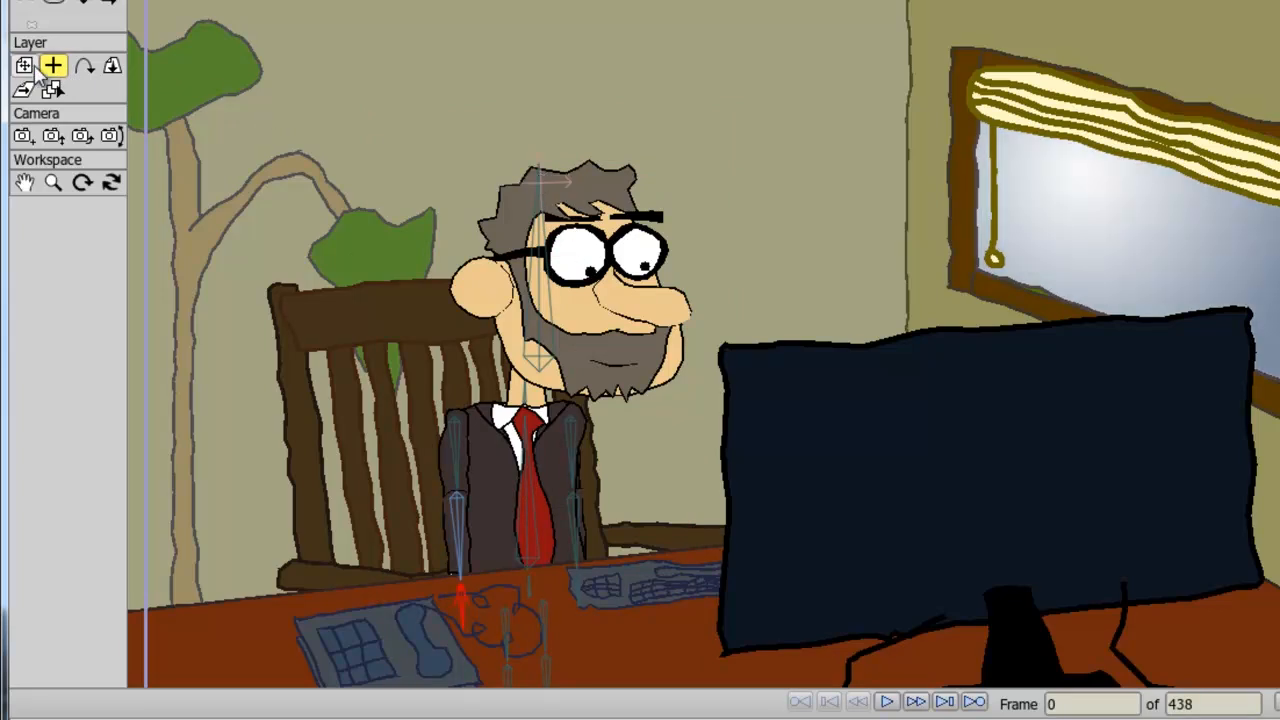
left_click(24, 64)
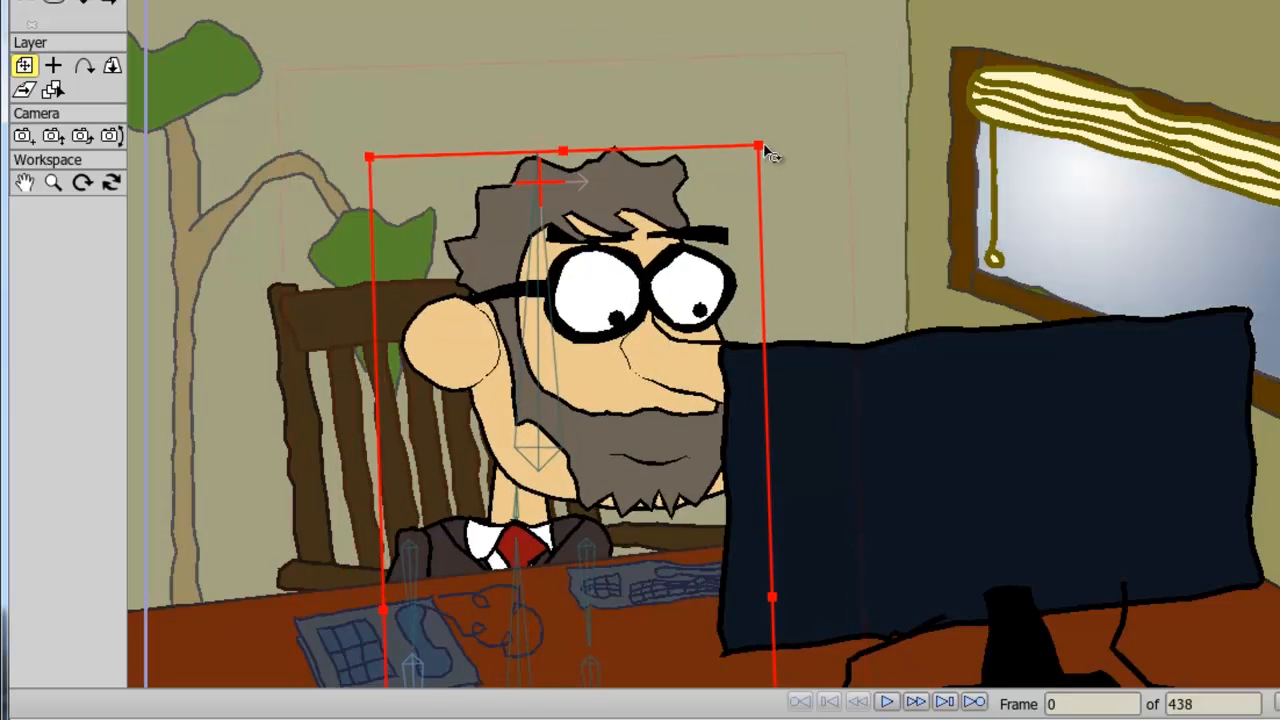
left_click_drag(760, 144, 756, 248)
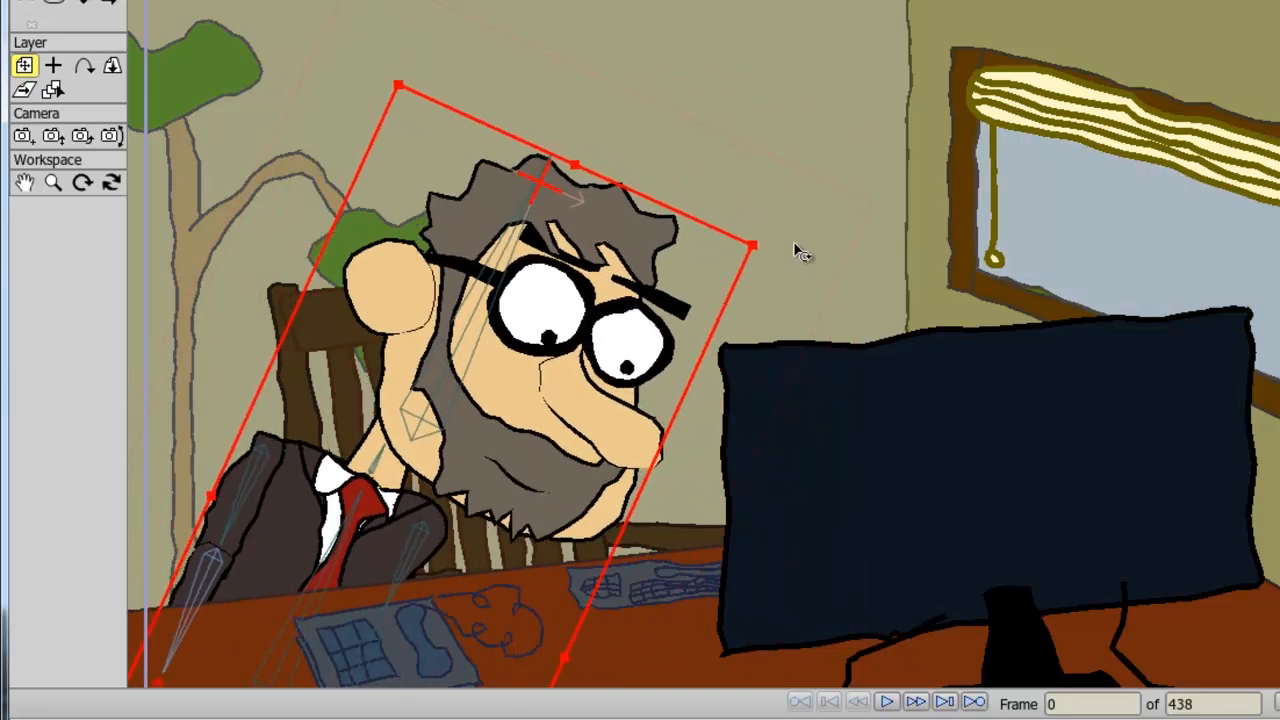
left_click_drag(750, 248, 760, 170)
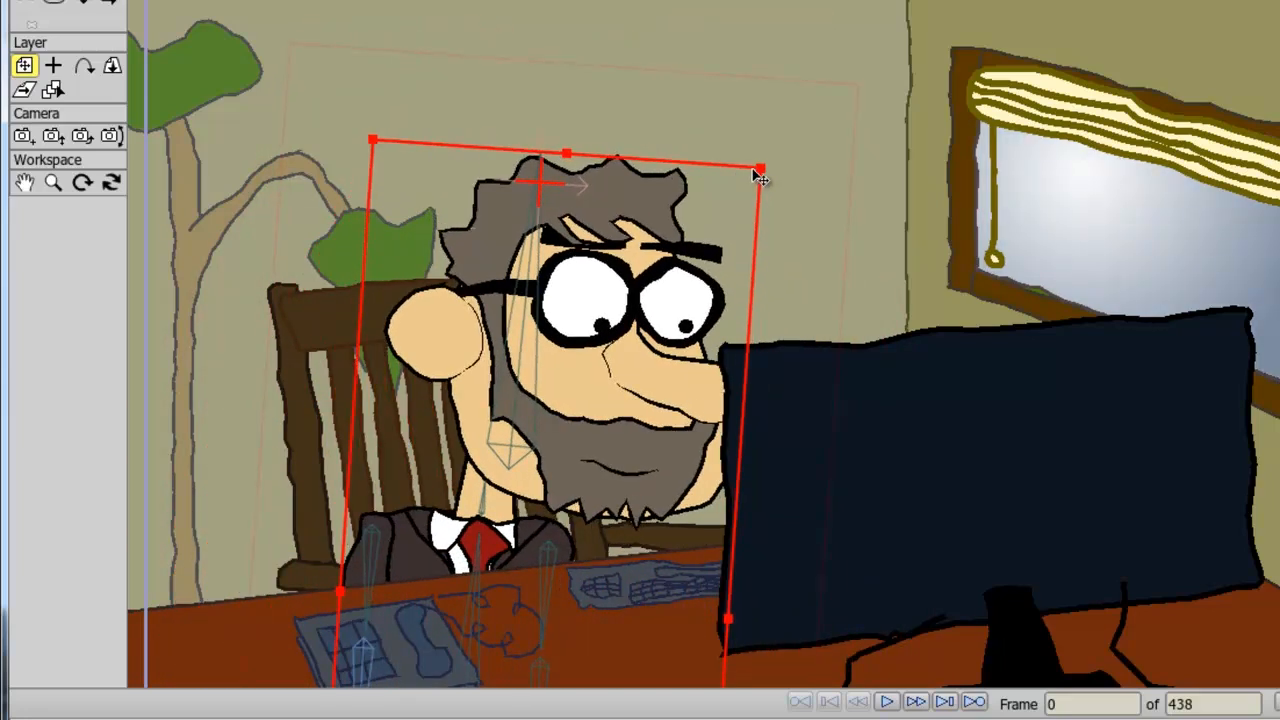
left_click(52, 64)
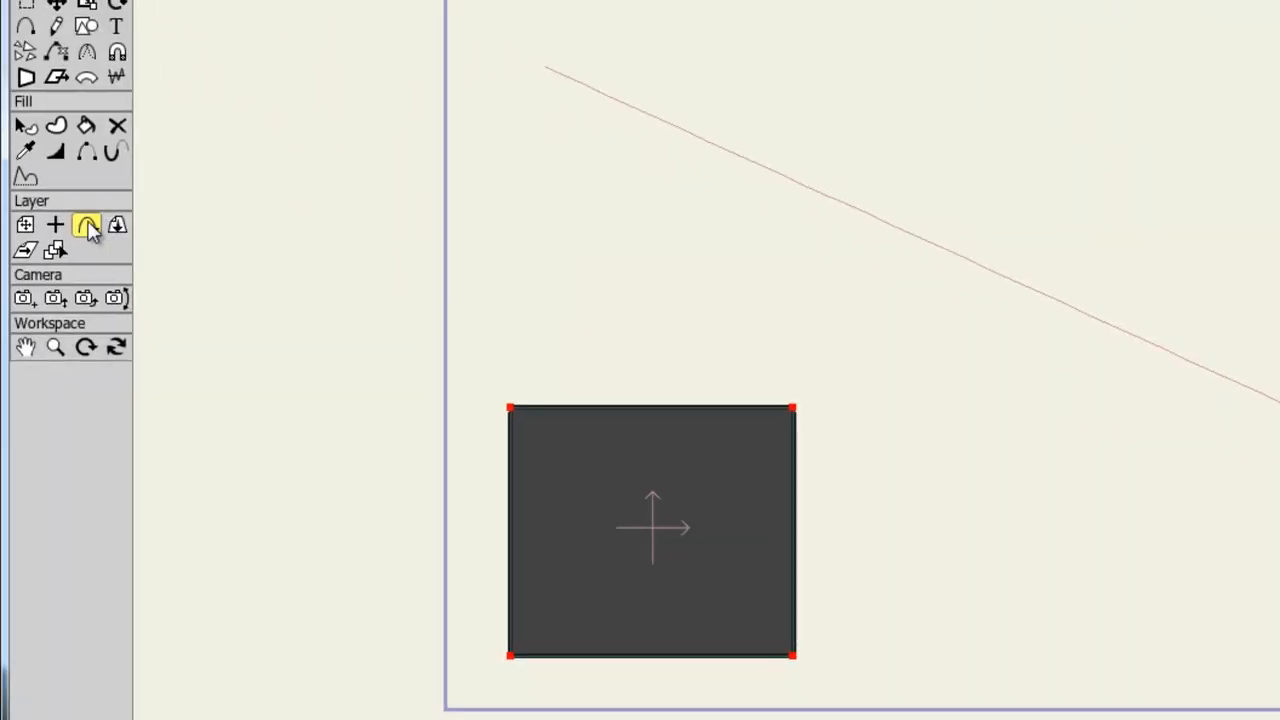
mouse_move(580, 88)
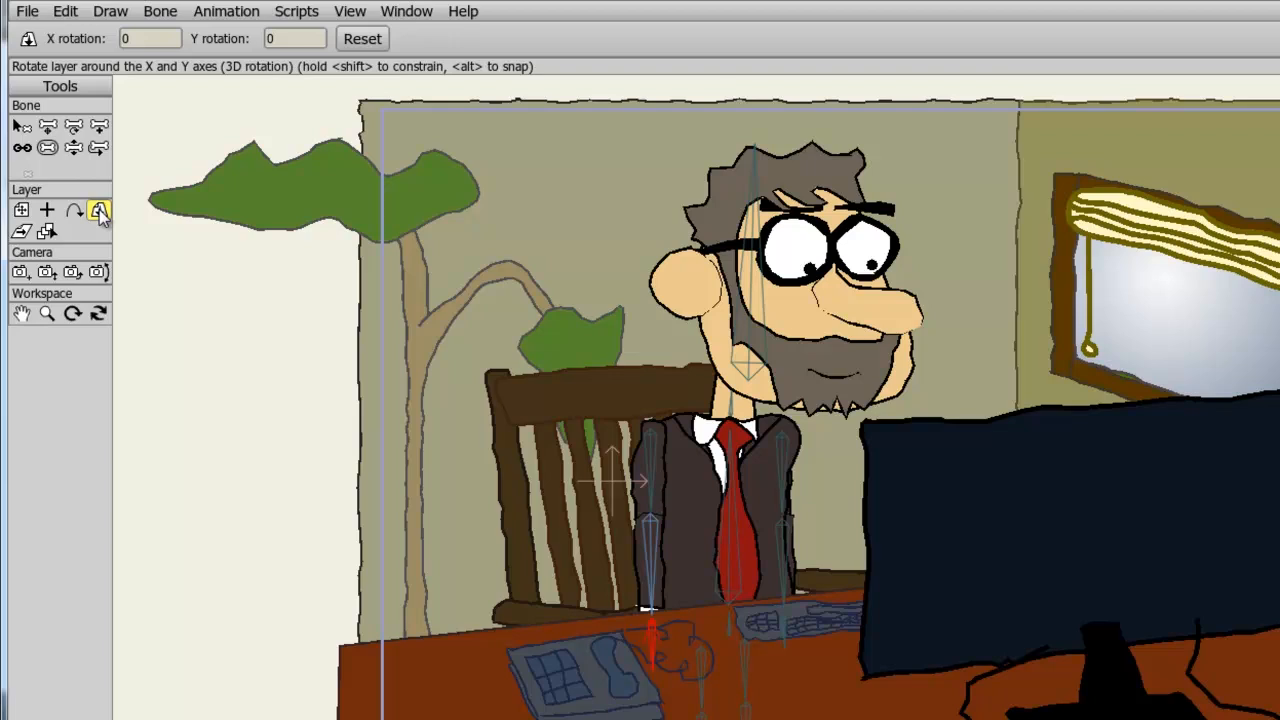
mouse_move(790, 268)
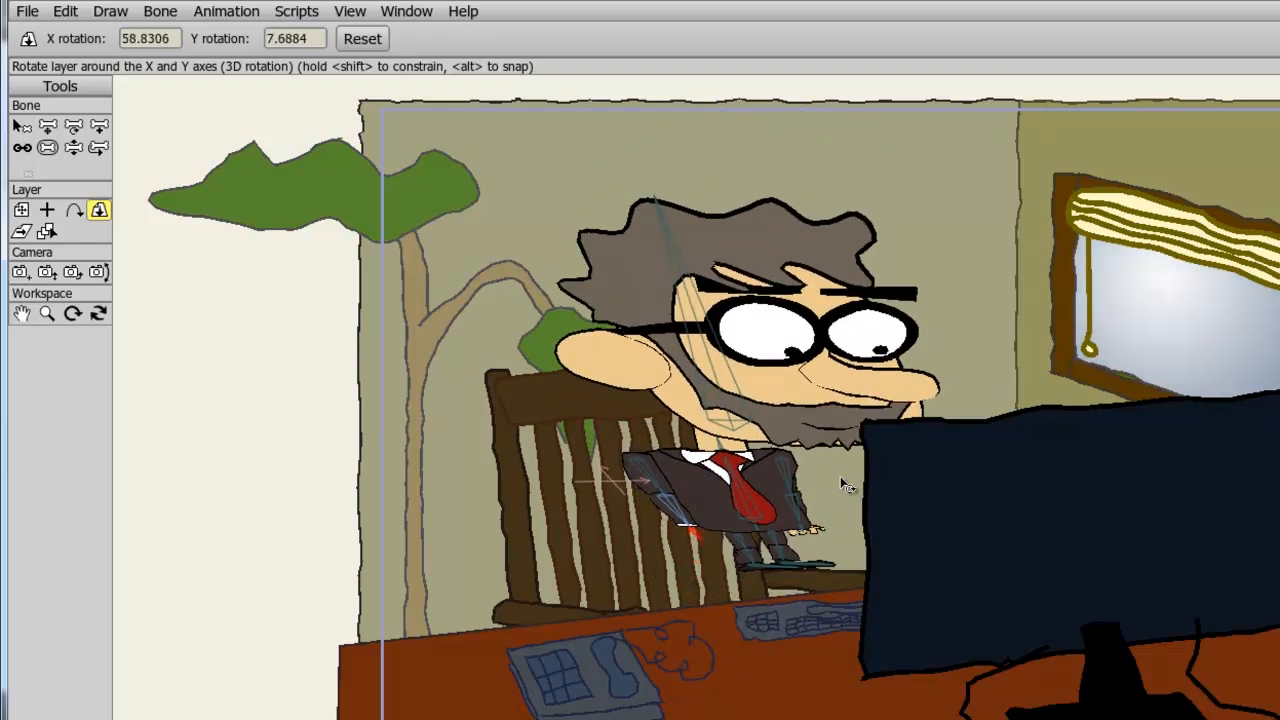
mouse_move(240, 304)
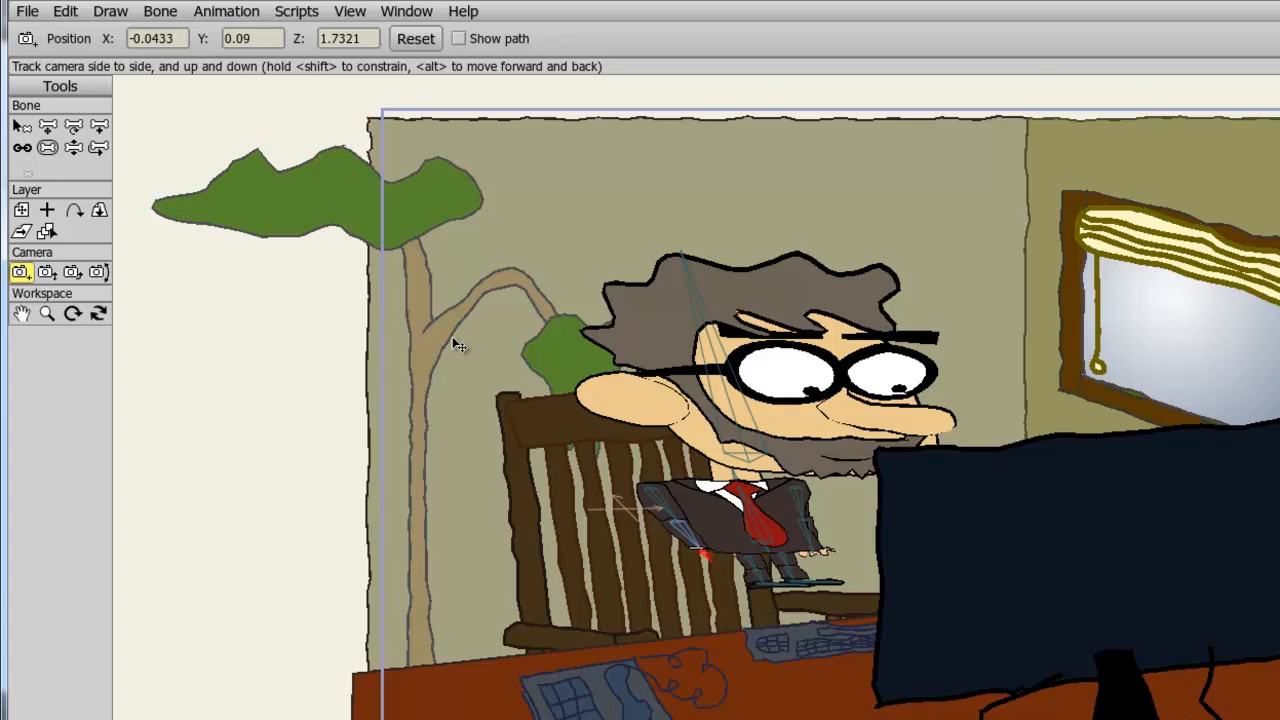
mouse_move(116, 218)
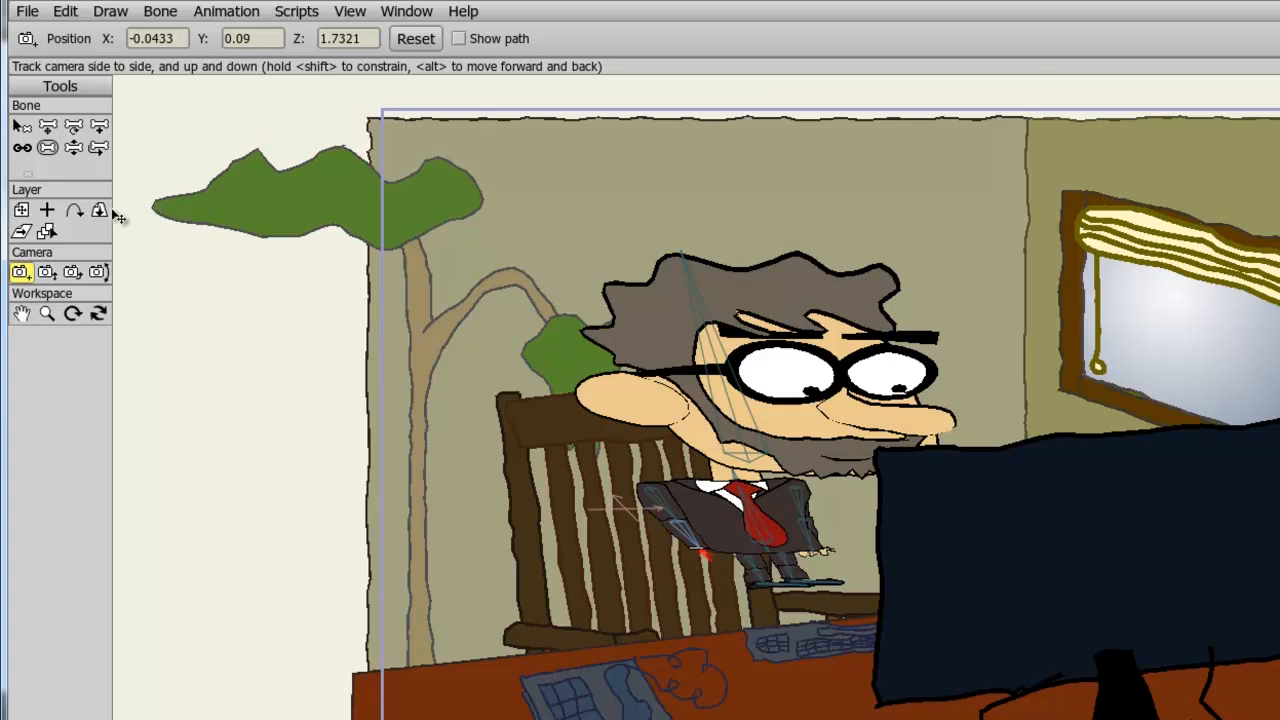
left_click(100, 210)
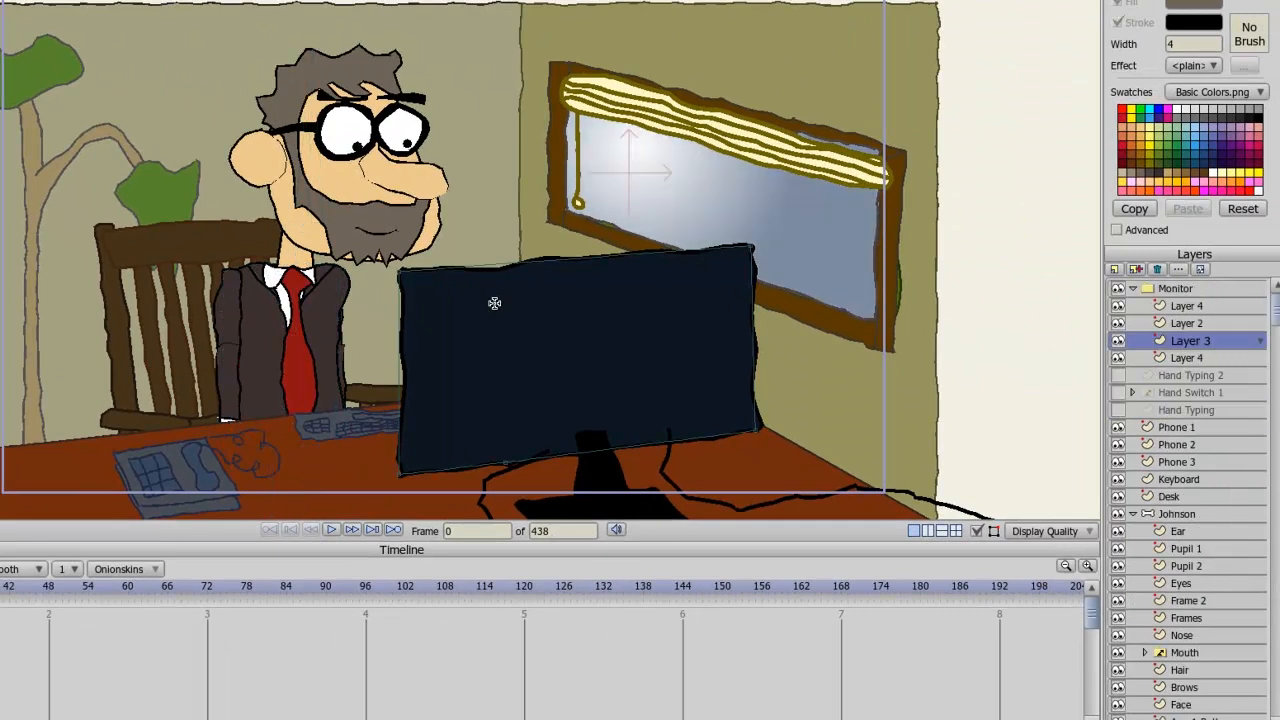
mouse_move(414, 310)
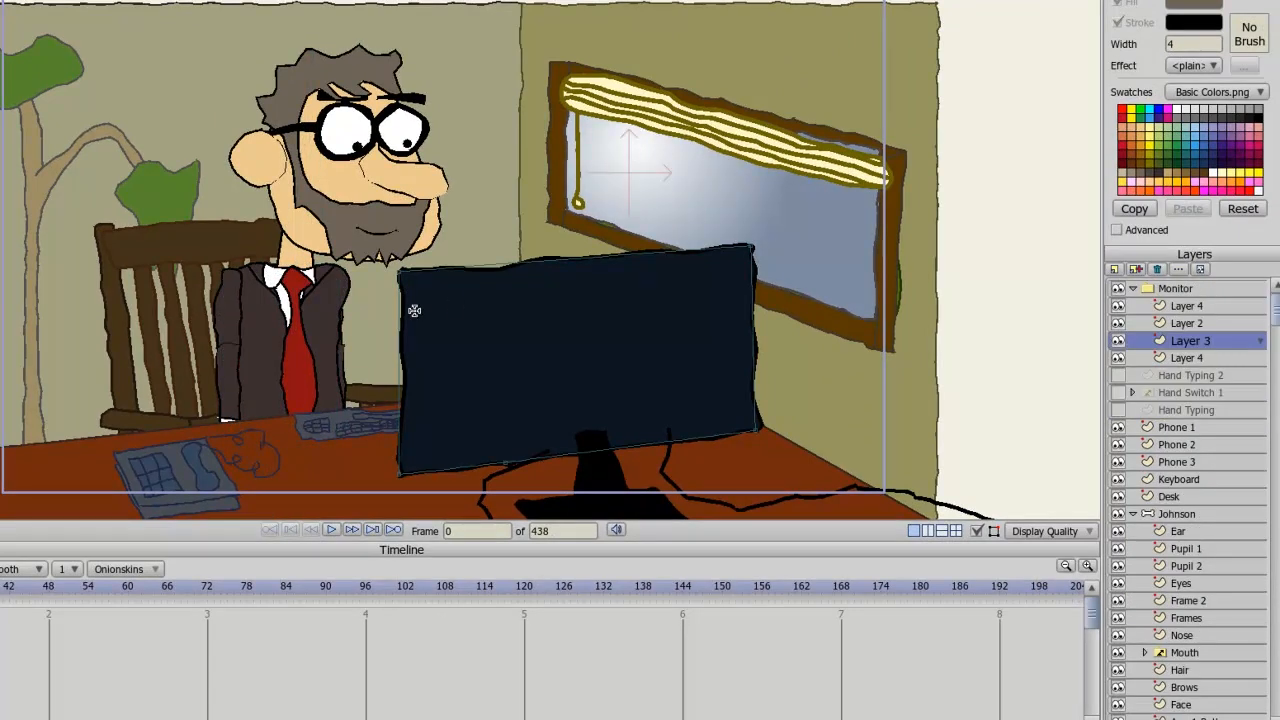
Step: Select the monitor's layer and then the Eyes layer by clicking them in the drawing
left_click(1170, 496)
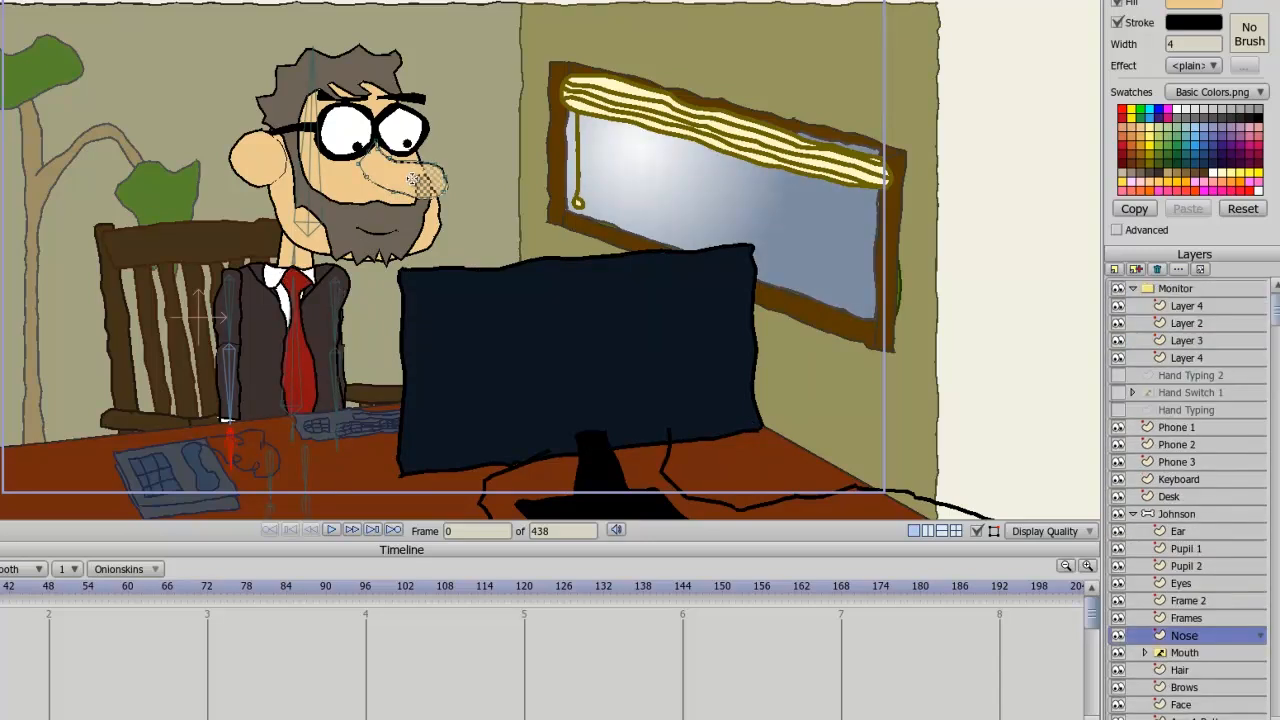
left_click(1184, 584)
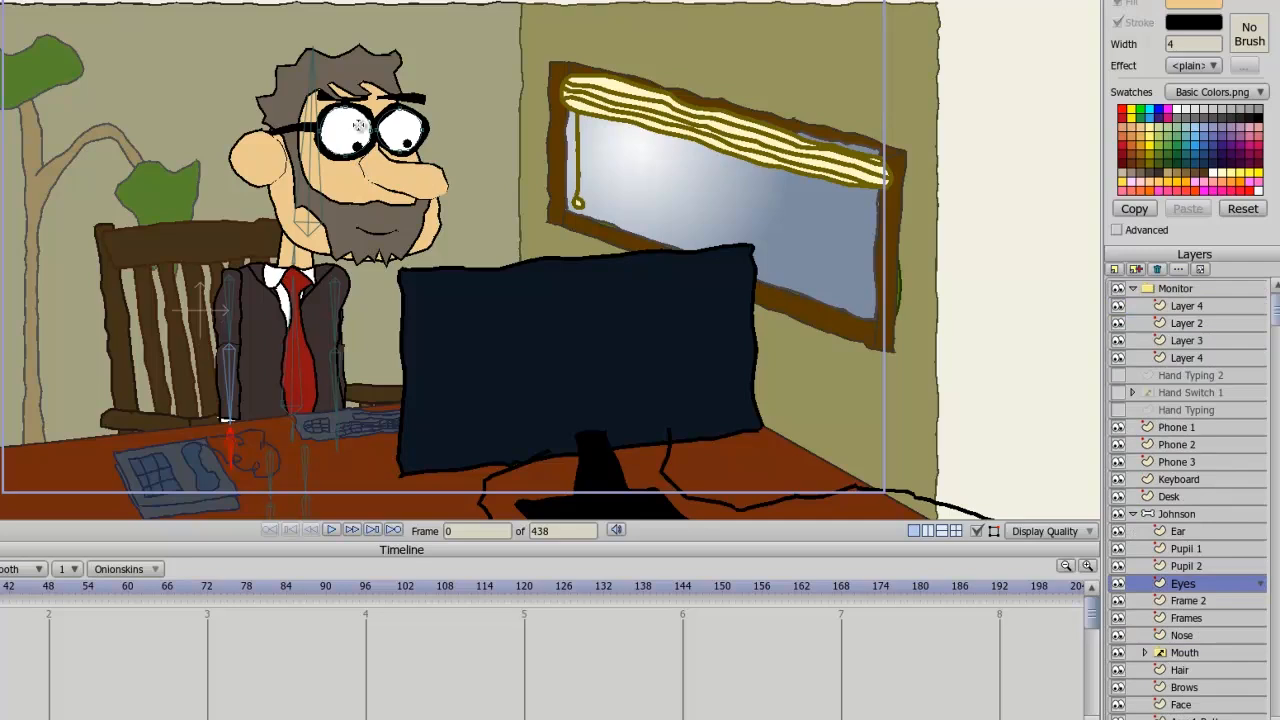